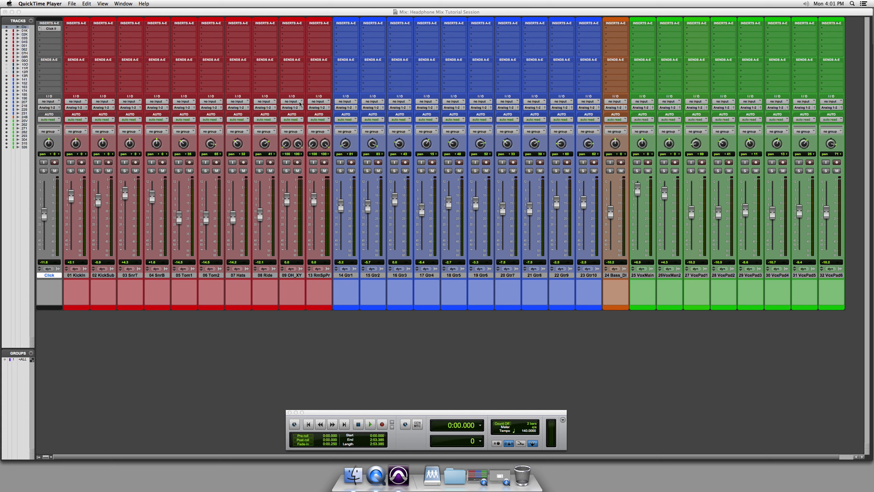
- Route the 08 Ride track's Send A to Analog 3-4 (Stereo) and open its send window
left_click(318, 102)
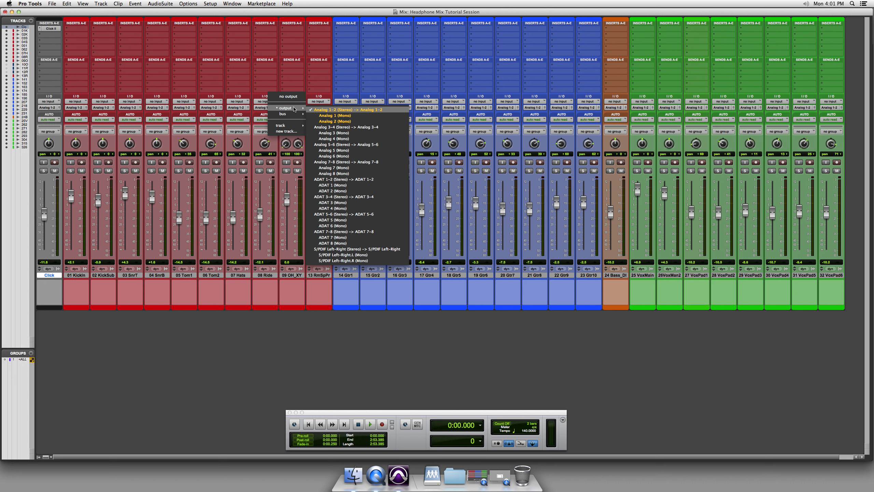
left_click(341, 110)
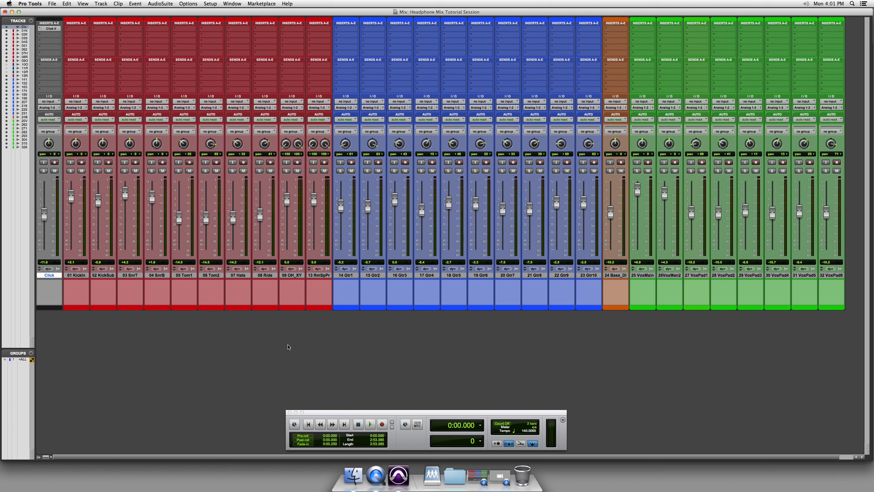
mouse_move(274, 110)
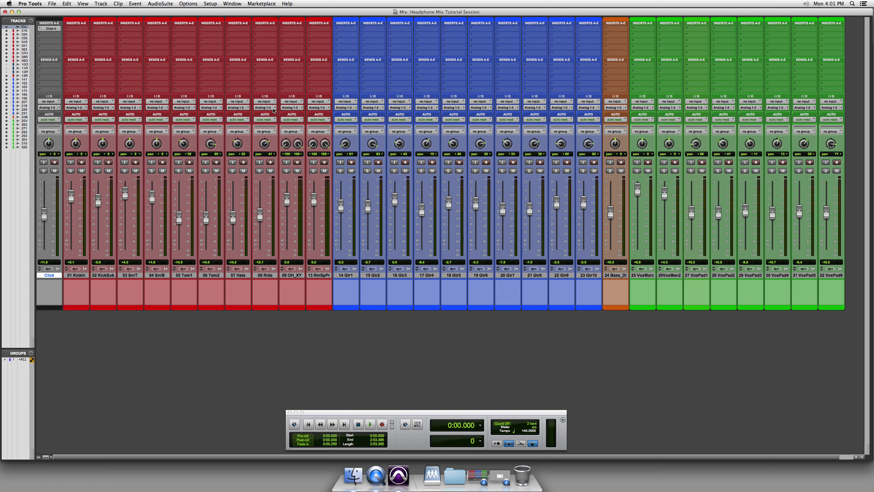
mouse_move(267, 107)
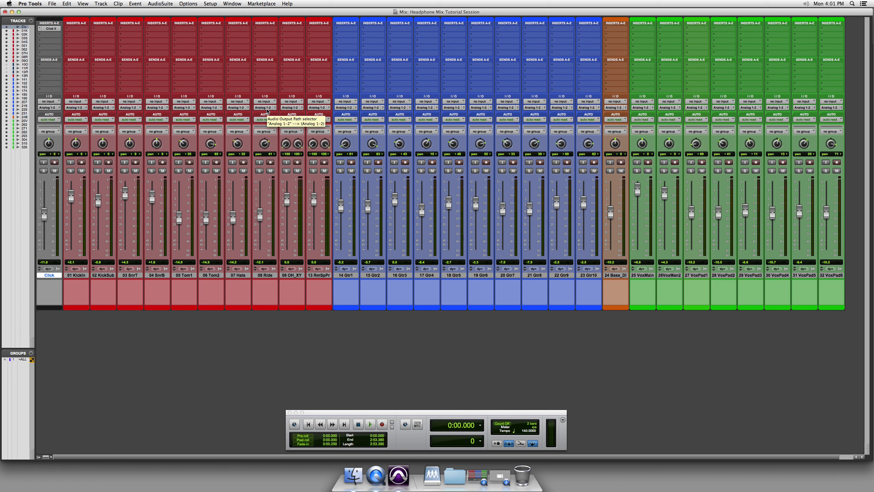
mouse_move(267, 67)
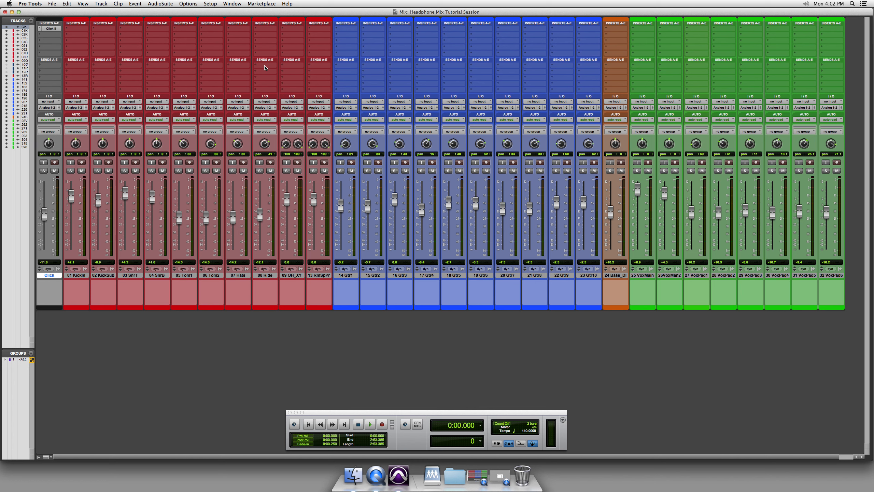
left_click(265, 60)
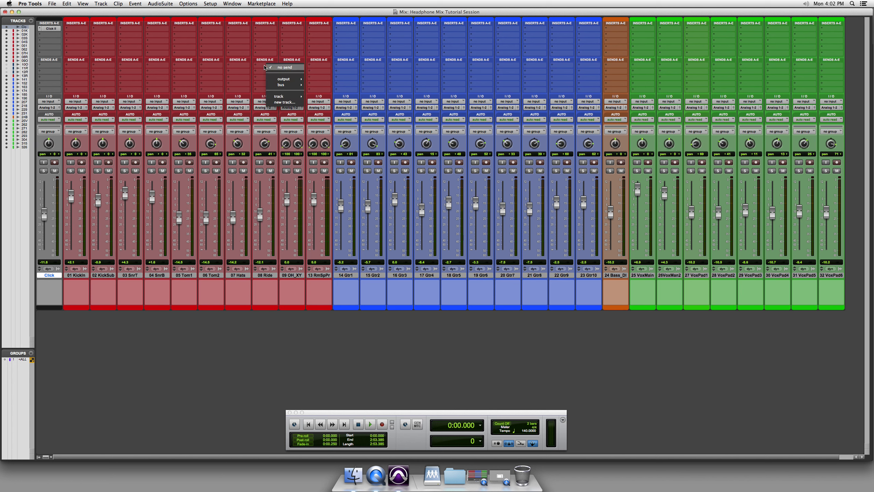
mouse_move(283, 78)
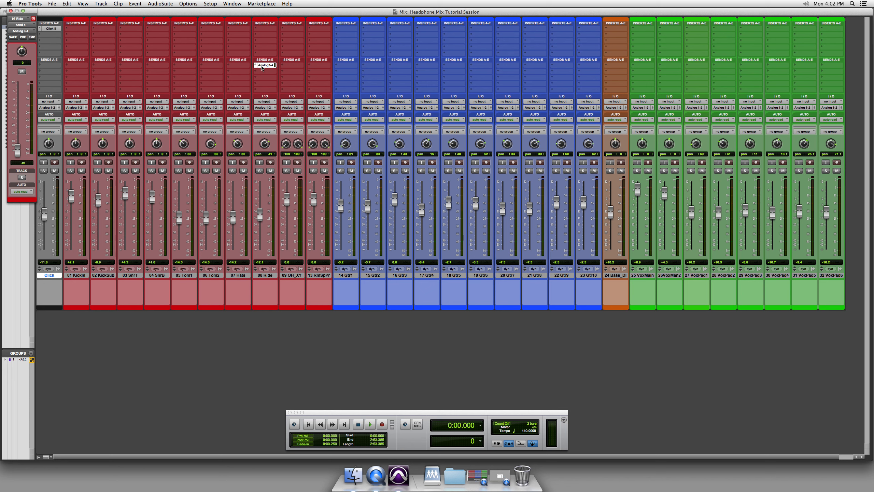
left_click(265, 64)
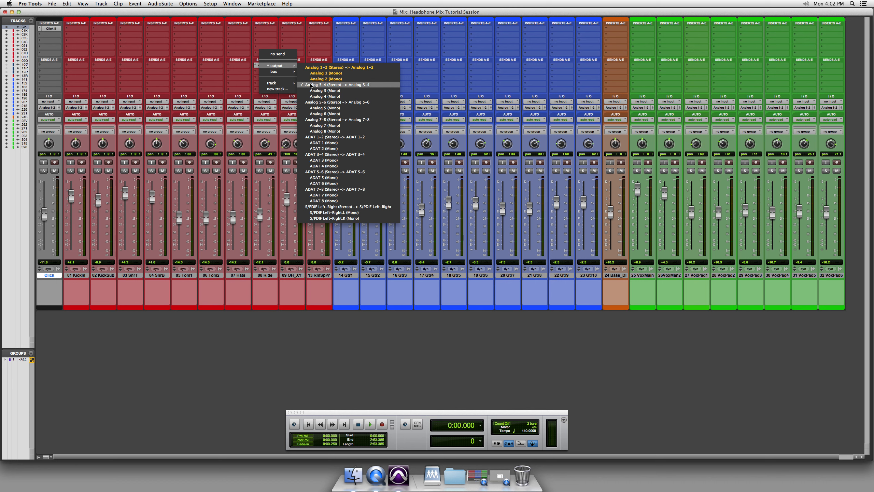
left_click(337, 84)
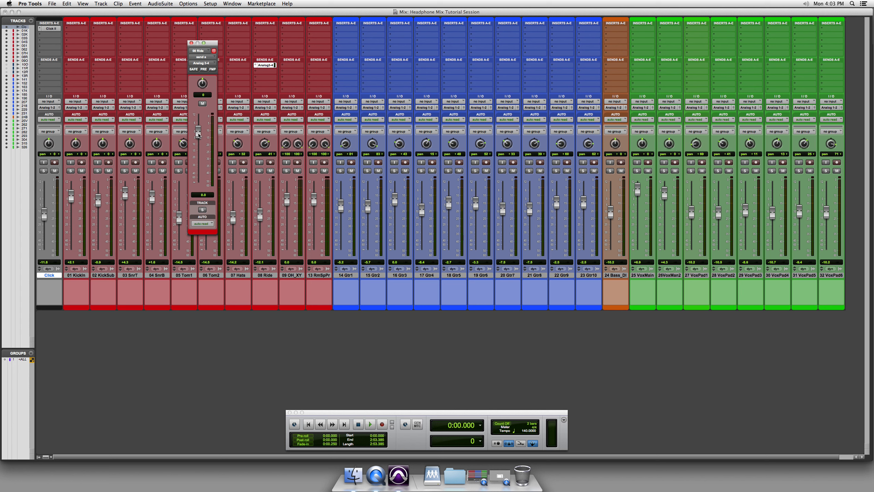
- Adjust the Ride send to about -8.6 dB during playback, then stop playback
left_click_drag(197, 134, 198, 147)
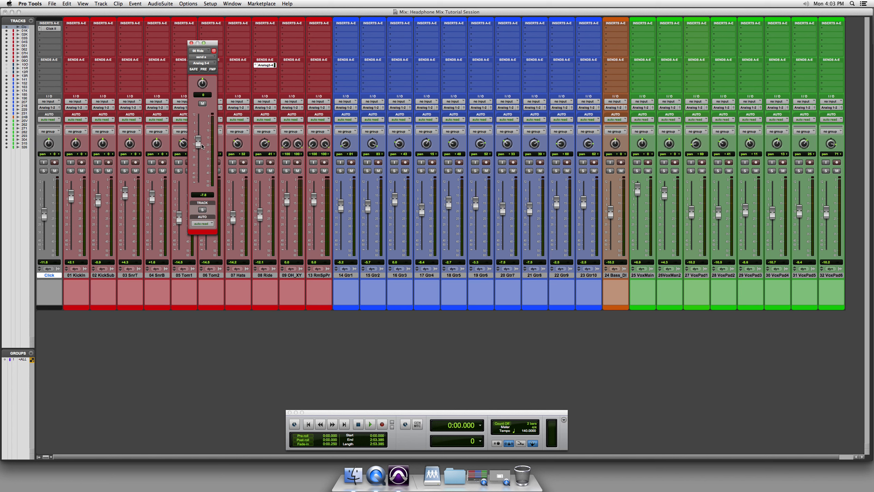
left_click(370, 424)
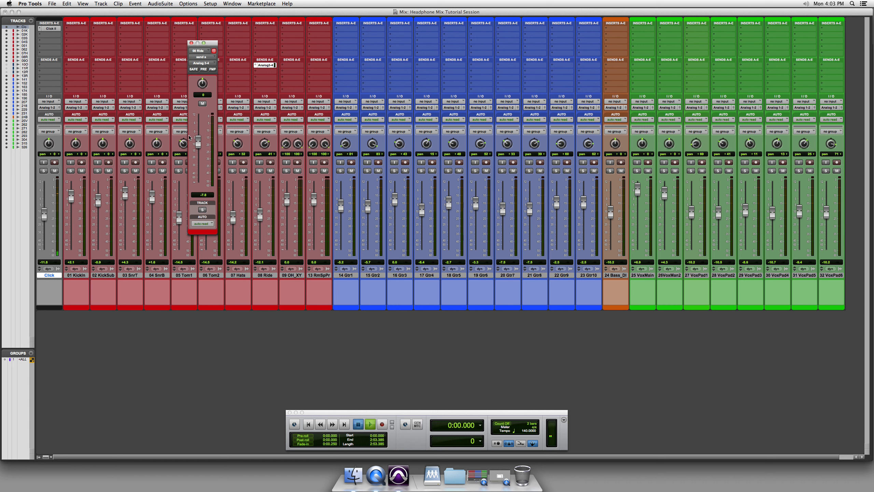
left_click(370, 424)
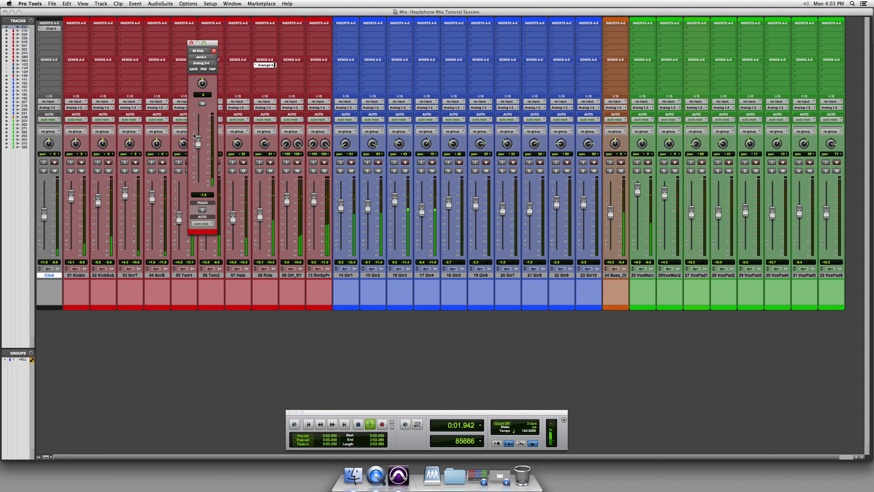
left_click_drag(197, 142, 197, 150)
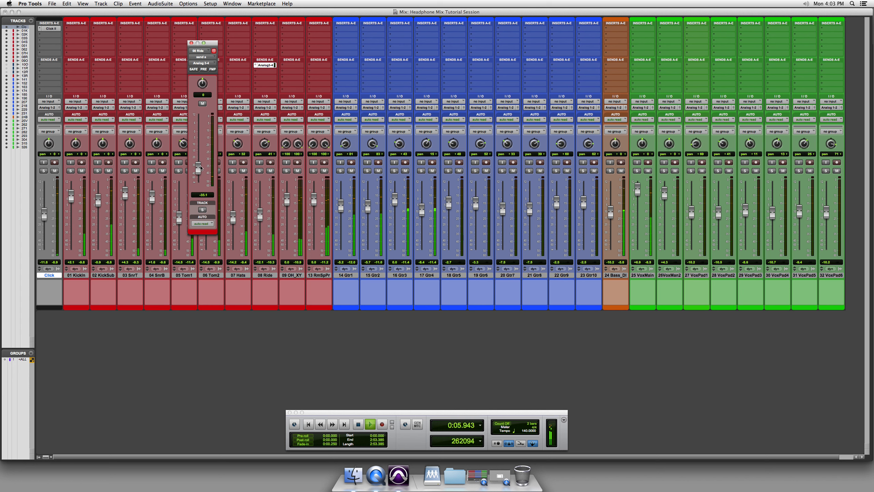
left_click_drag(197, 167, 197, 128)
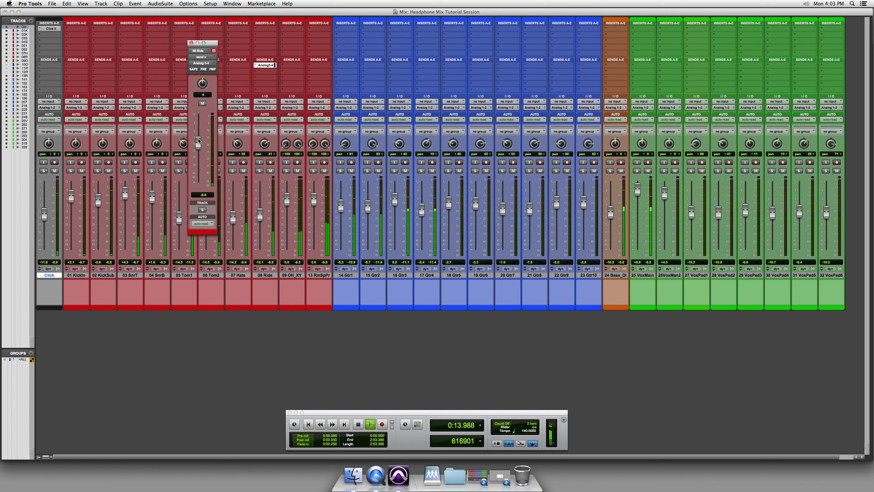
left_click(358, 424)
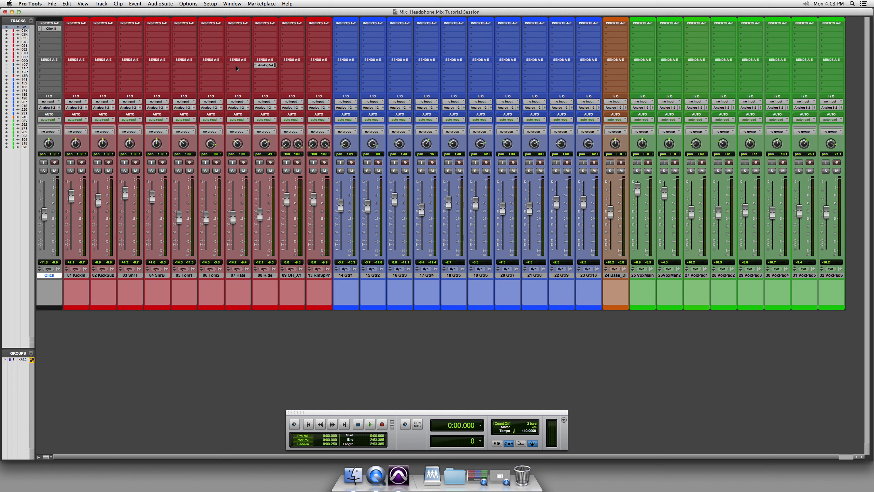
- Option-click Send A and choose Analog 3-4 (Stereo) to add the send on all tracks
left_click(263, 65)
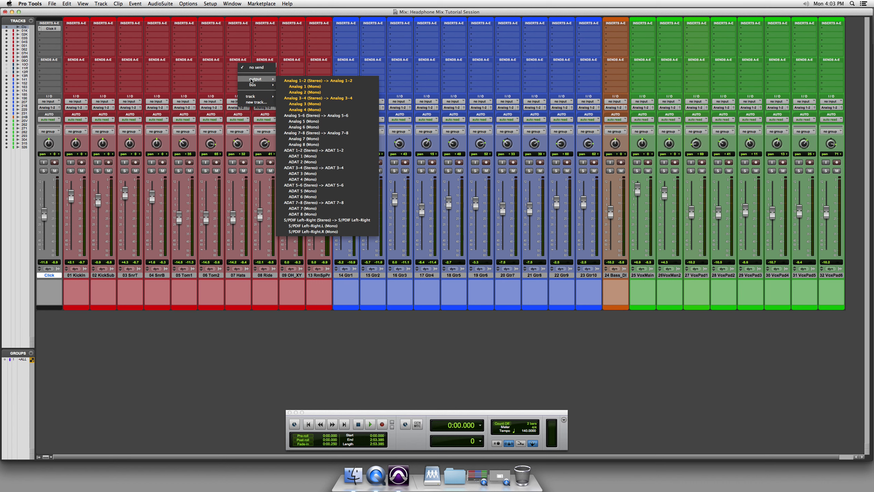
left_click(317, 98)
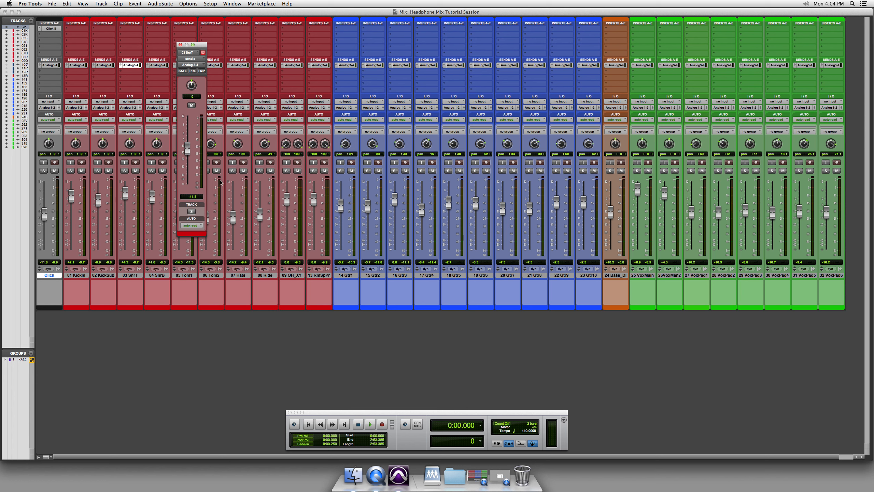
mouse_move(252, 194)
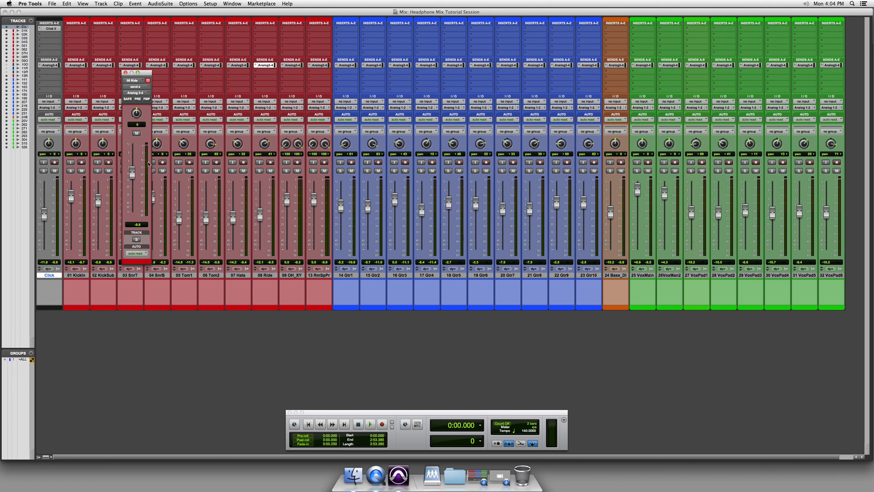
- Lower the headphone send to about -14 dB and fine-tune its level
left_click_drag(131, 173, 131, 193)
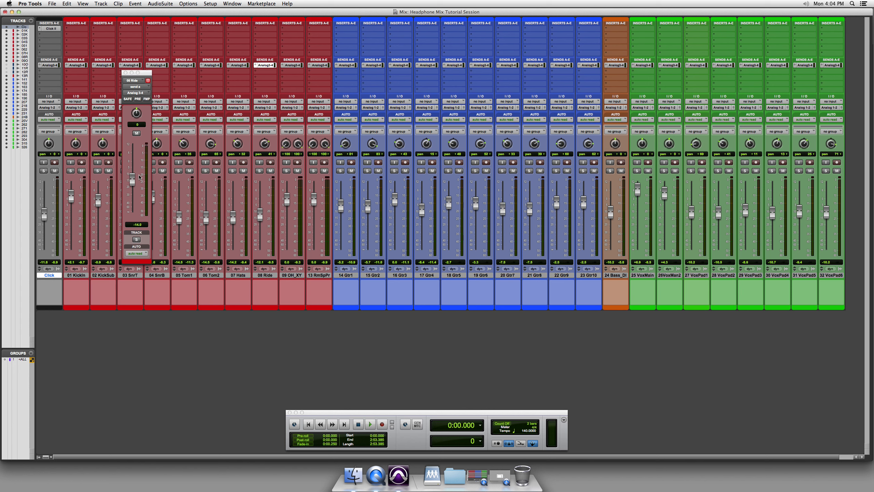
left_click_drag(140, 177, 137, 195)
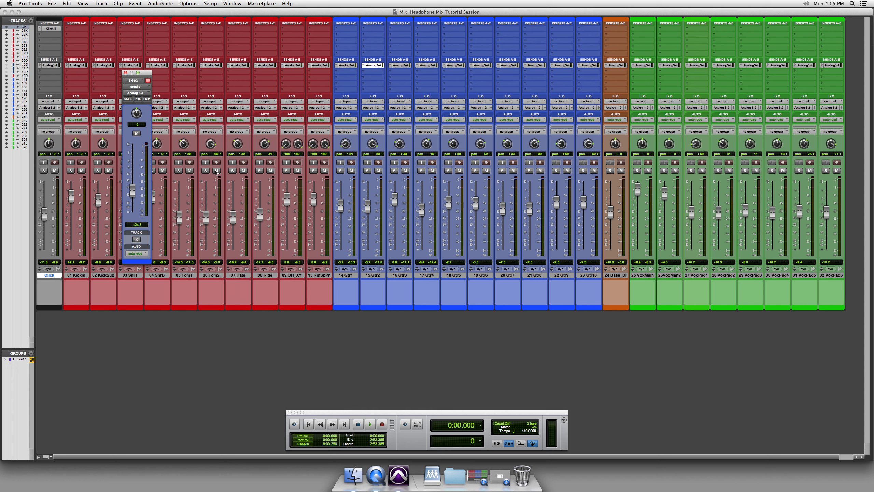
mouse_move(216, 171)
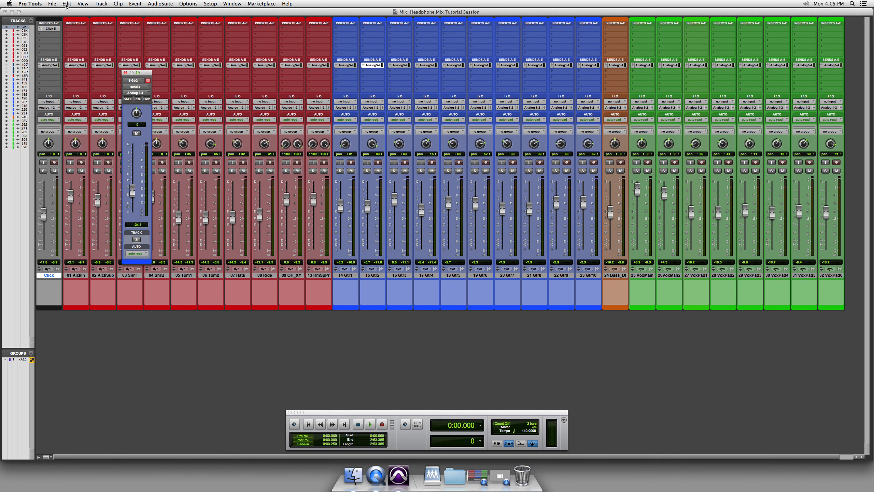
- Browse the View menu's Mix Window Views and Expanded Sends options
left_click(83, 4)
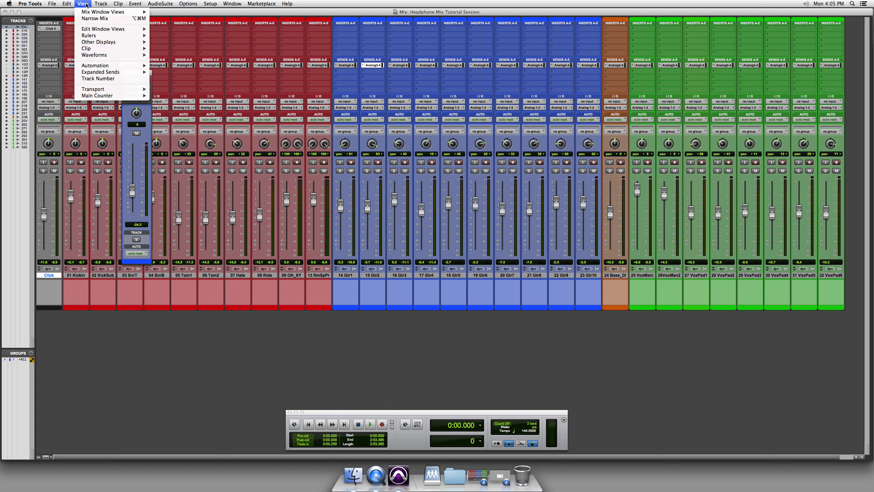
left_click(104, 12)
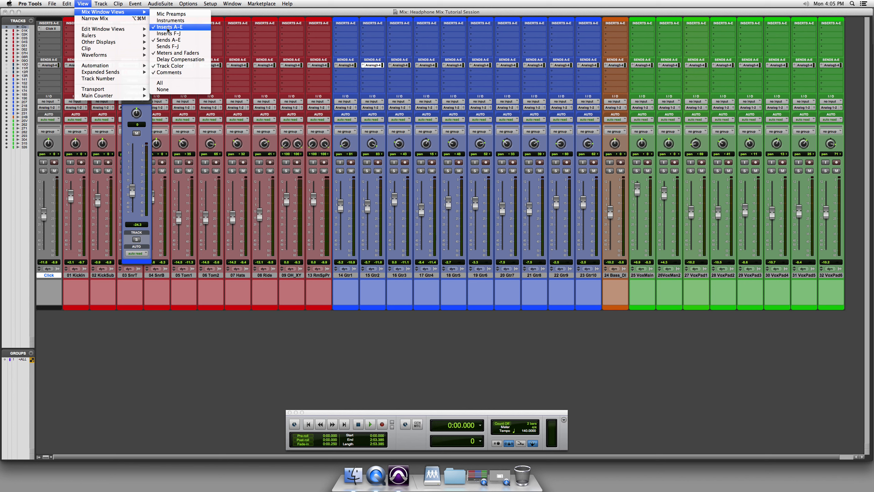
mouse_move(168, 33)
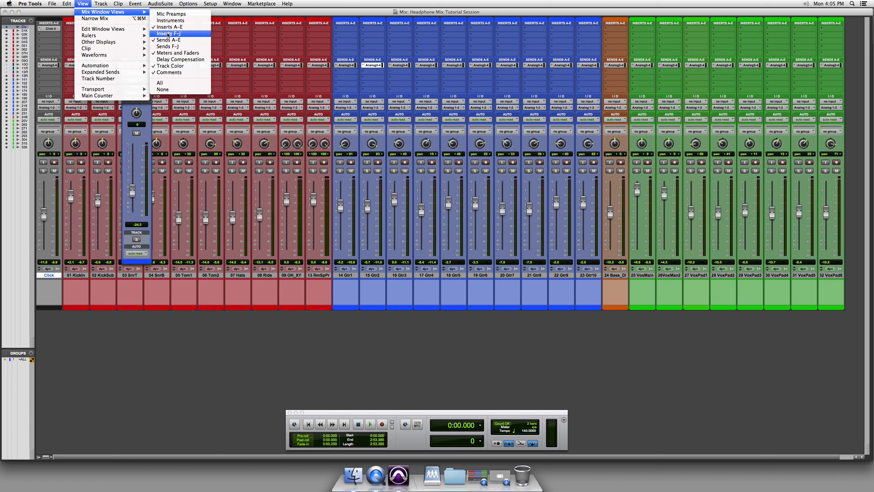
mouse_move(167, 39)
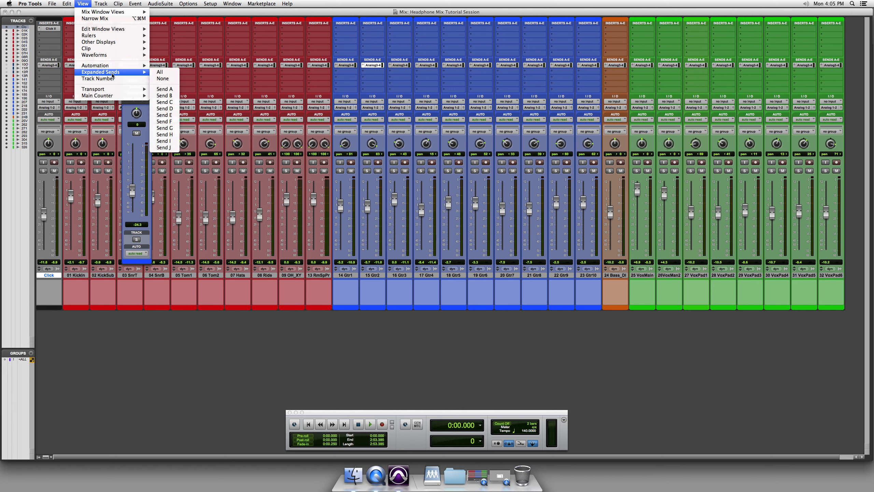
left_click(164, 89)
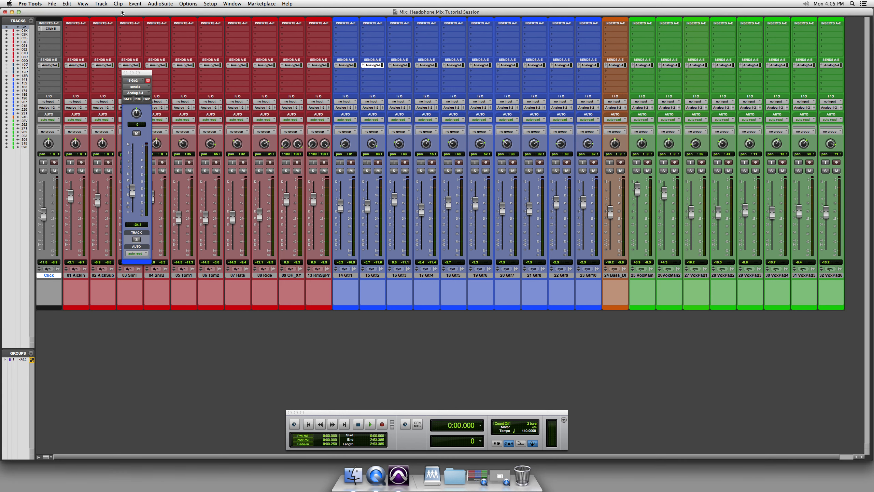
left_click(101, 4)
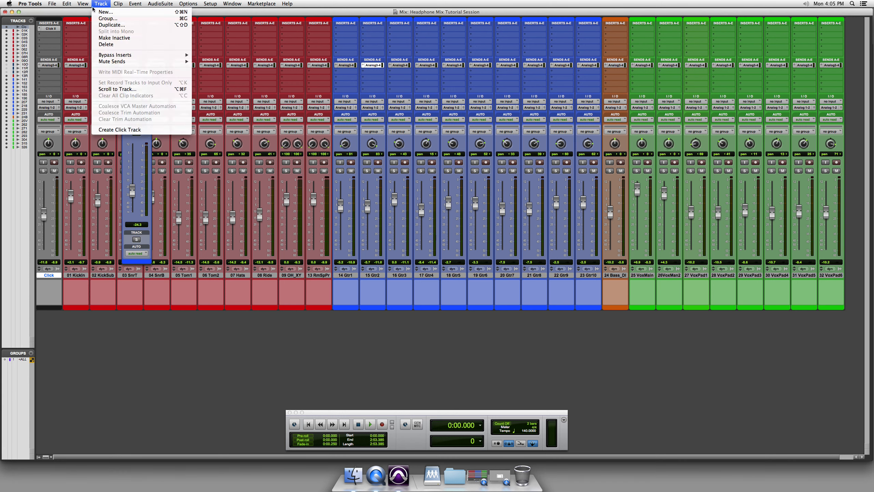
left_click(82, 3)
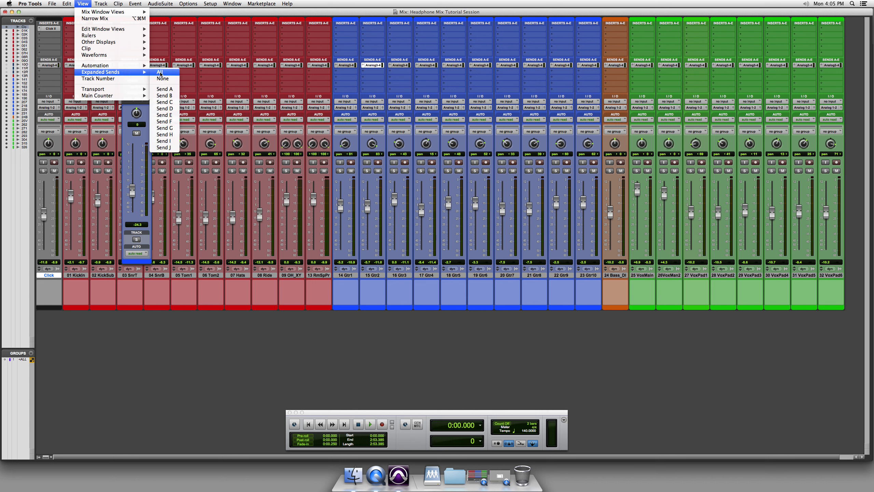
mouse_move(164, 89)
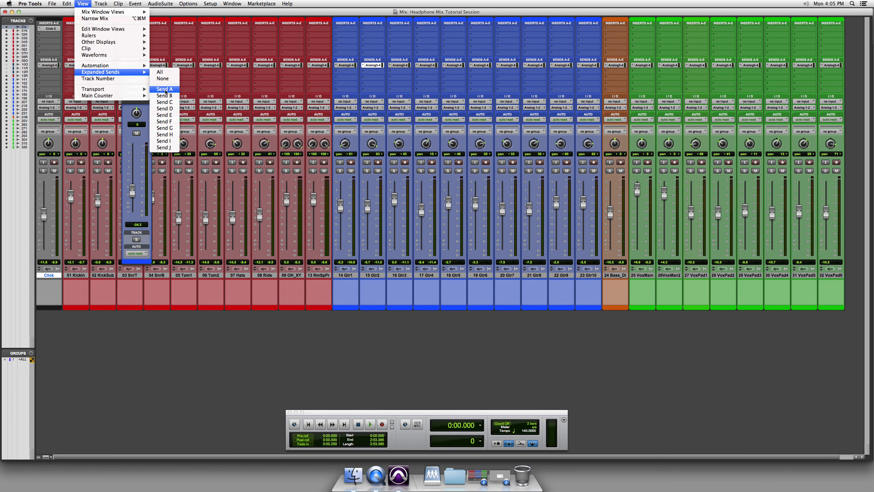
- Choose View > Expanded Sends > Send A to expand Send A across the mixer
left_click(163, 89)
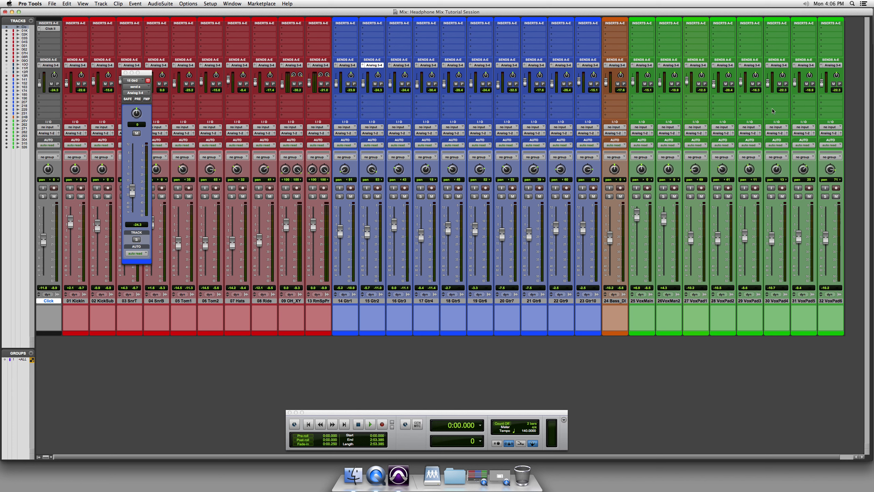
mouse_move(448, 173)
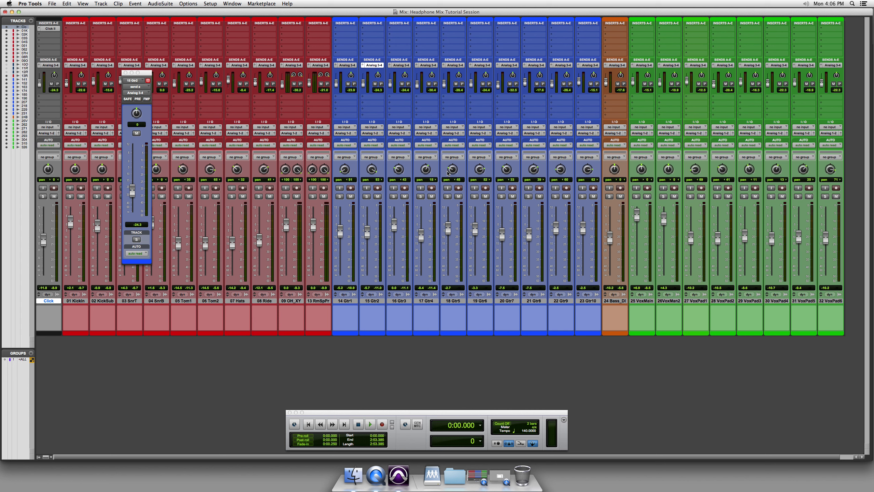
mouse_move(853, 133)
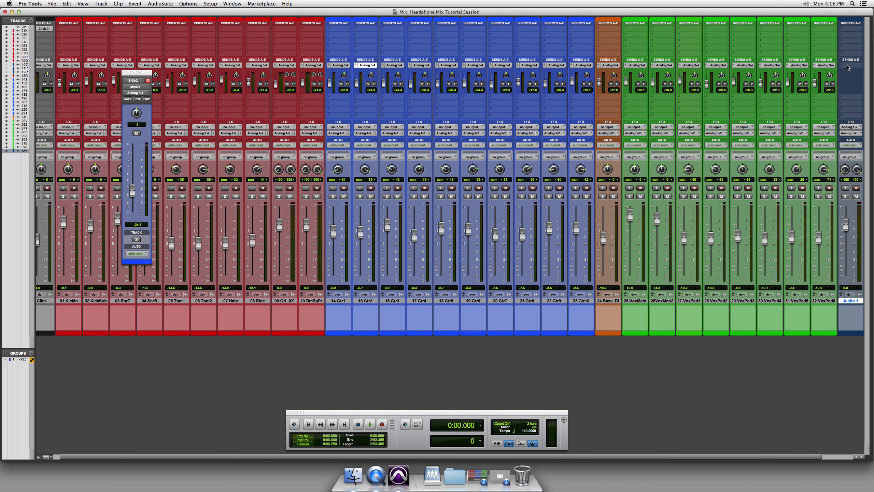
- Assign an Analog 3-4 send to the Audio 1 track's send slot
left_click(824, 65)
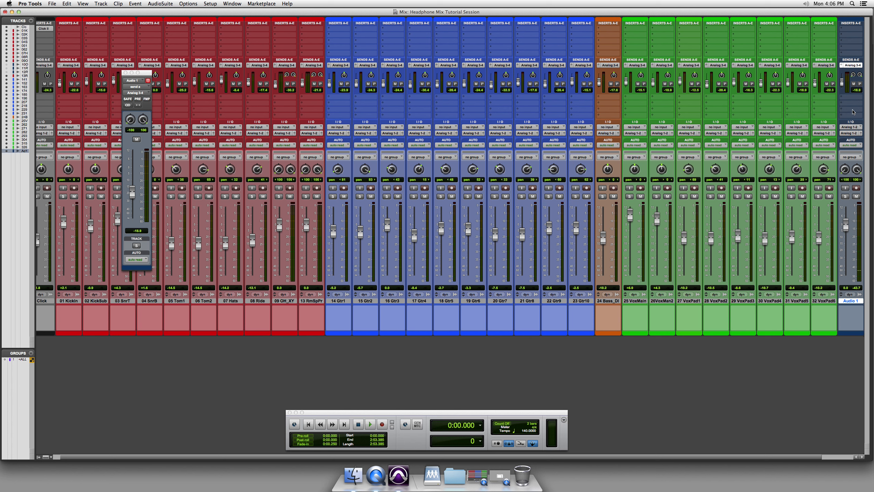
mouse_move(593, 85)
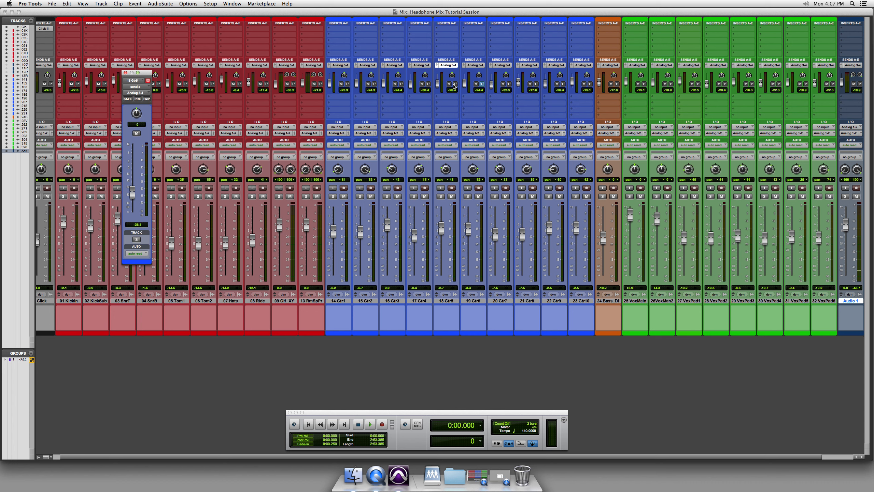
- Set the headphone send to PRE (pre-fader) and start playback
left_click(137, 99)
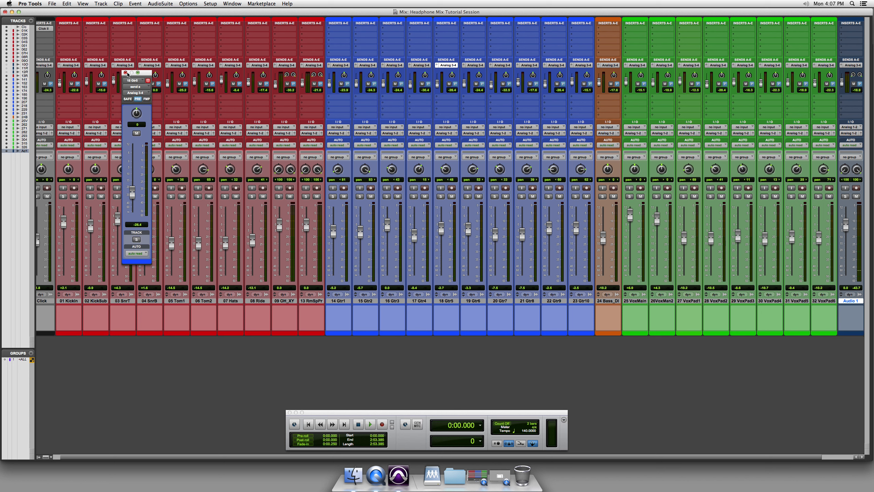
left_click(370, 424)
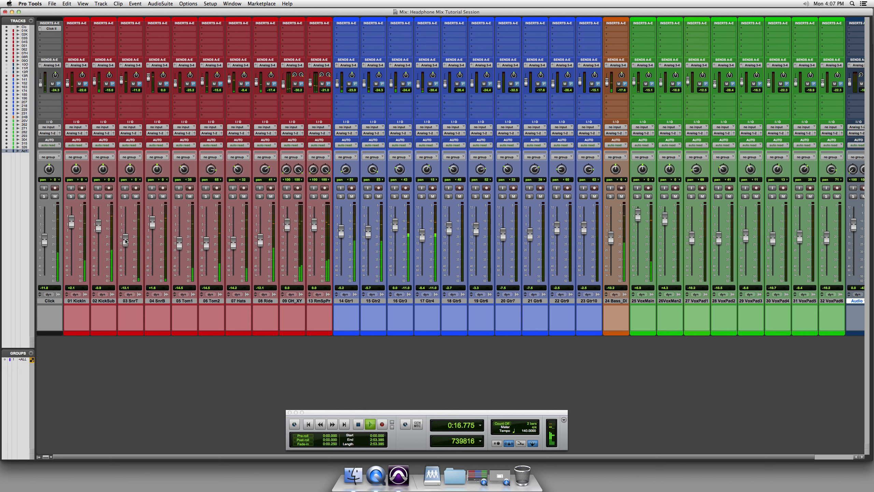
- Raise the 03 SnrT expanded send fader during playback, then stop the Transport
left_click(132, 65)
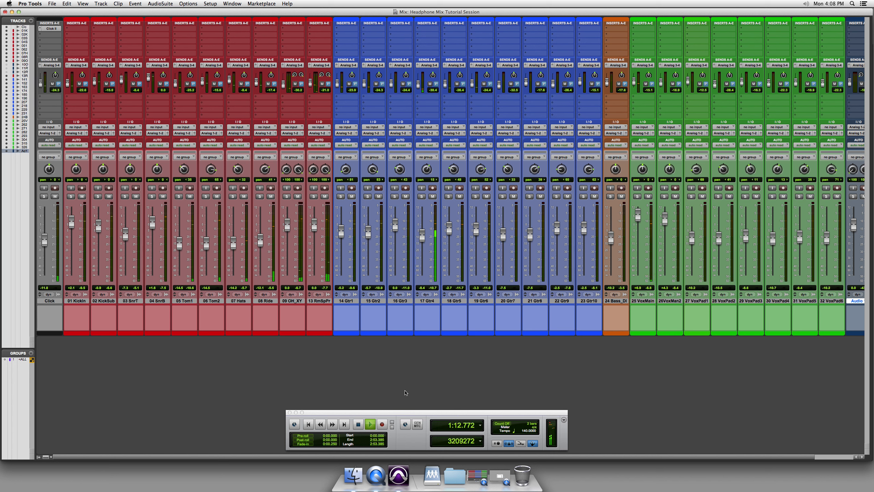
left_click(369, 424)
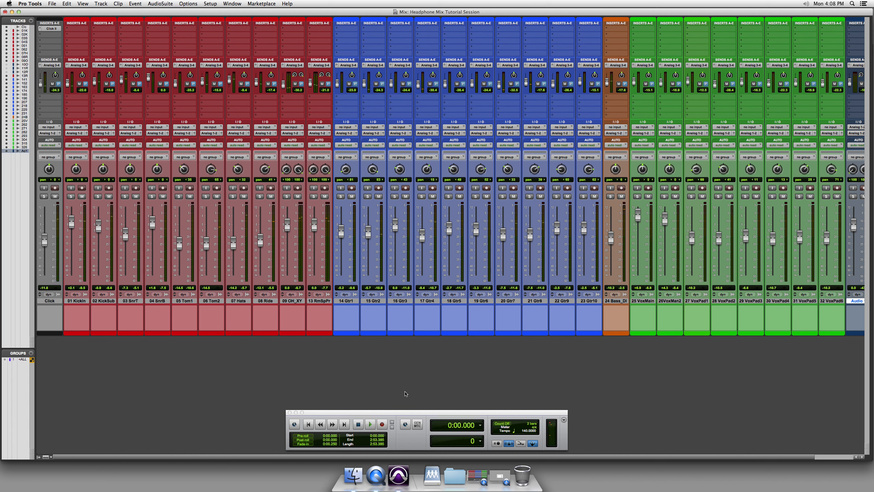